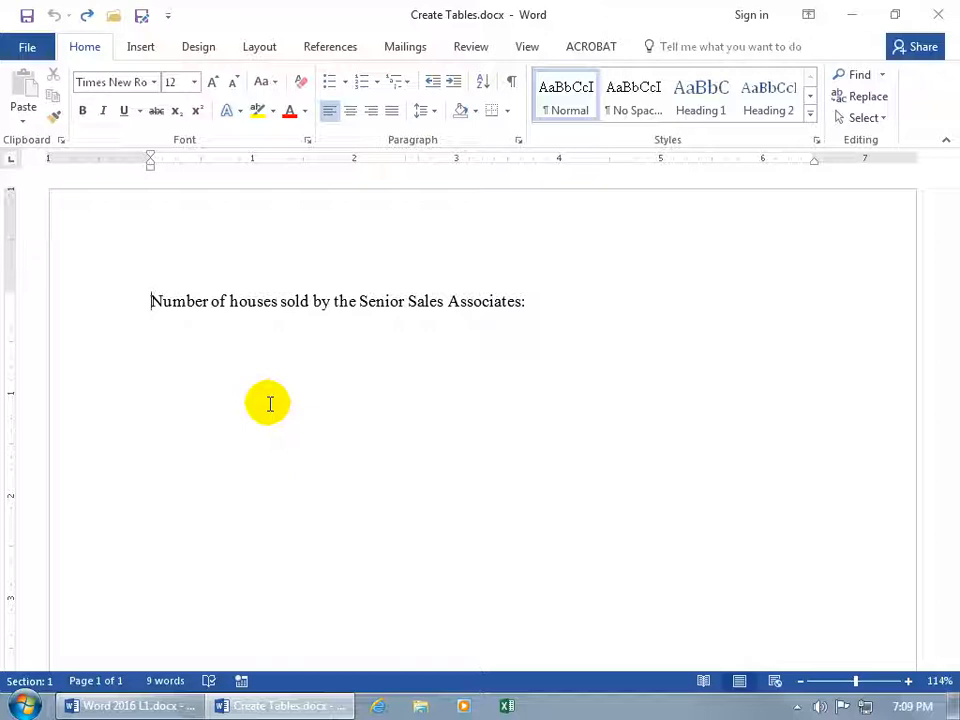
{"action": "mouse_move", "coordinate": [190, 388]}
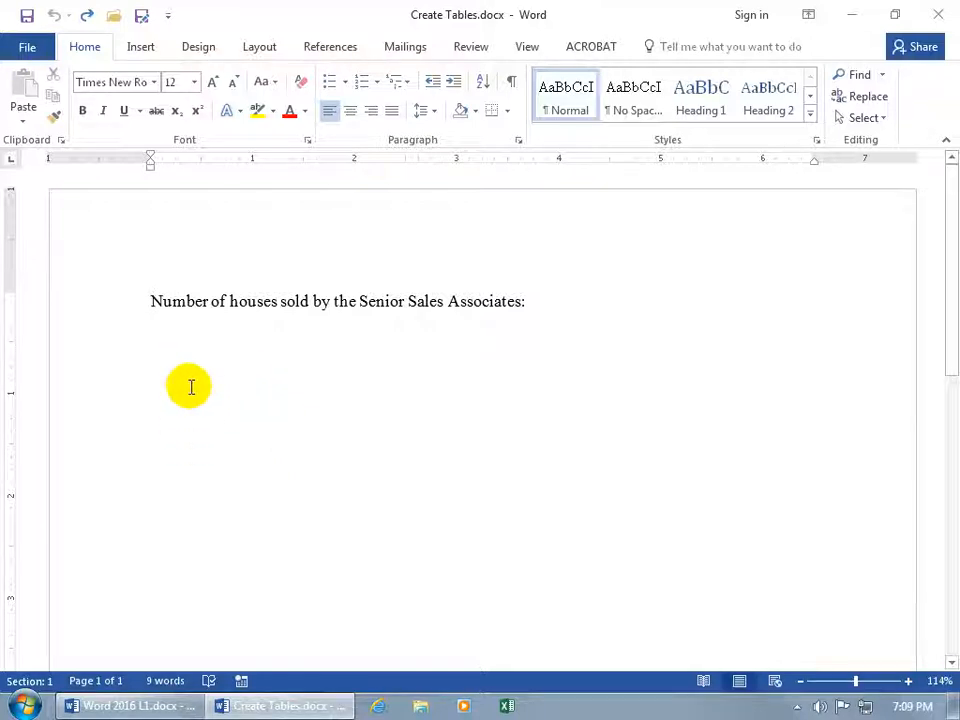
{"action": "mouse_move", "coordinate": [268, 376]}
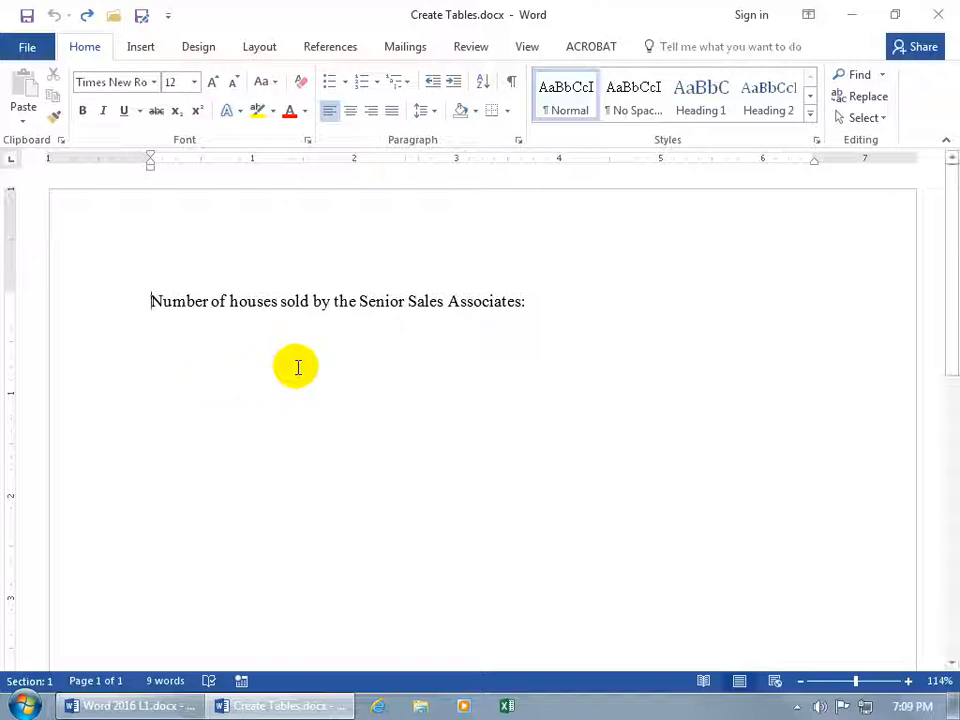
{"action": "mouse_move", "coordinate": [432, 364]}
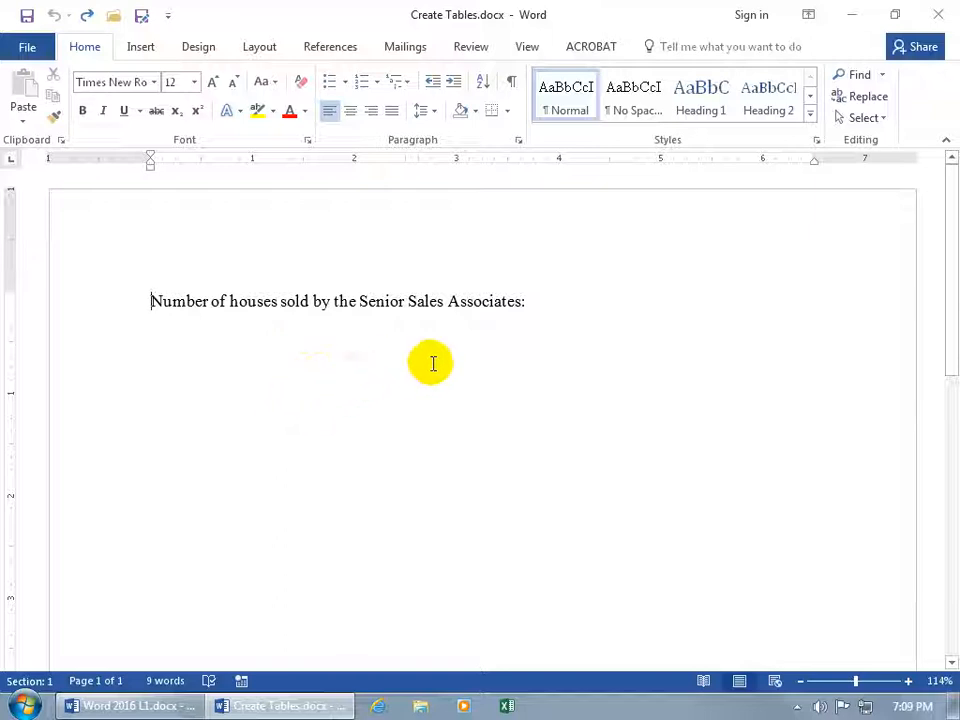
{"action": "mouse_move", "coordinate": [476, 368]}
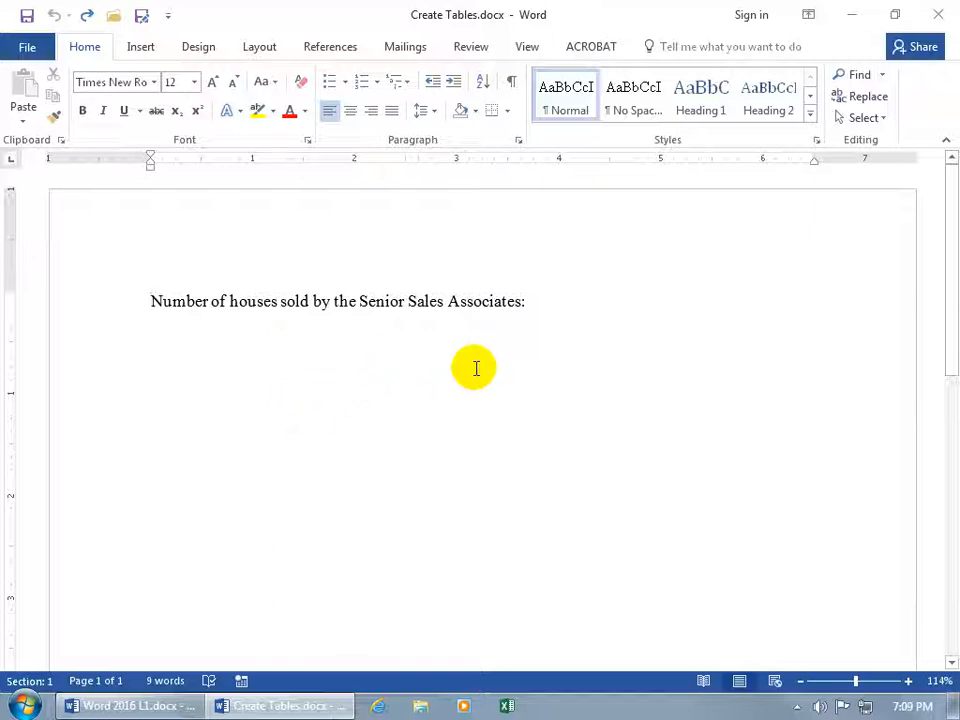
Step: Switch to the Insert features and place the cursor on the blank line below the title
{"action": "left_click", "coordinate": [140, 46]}
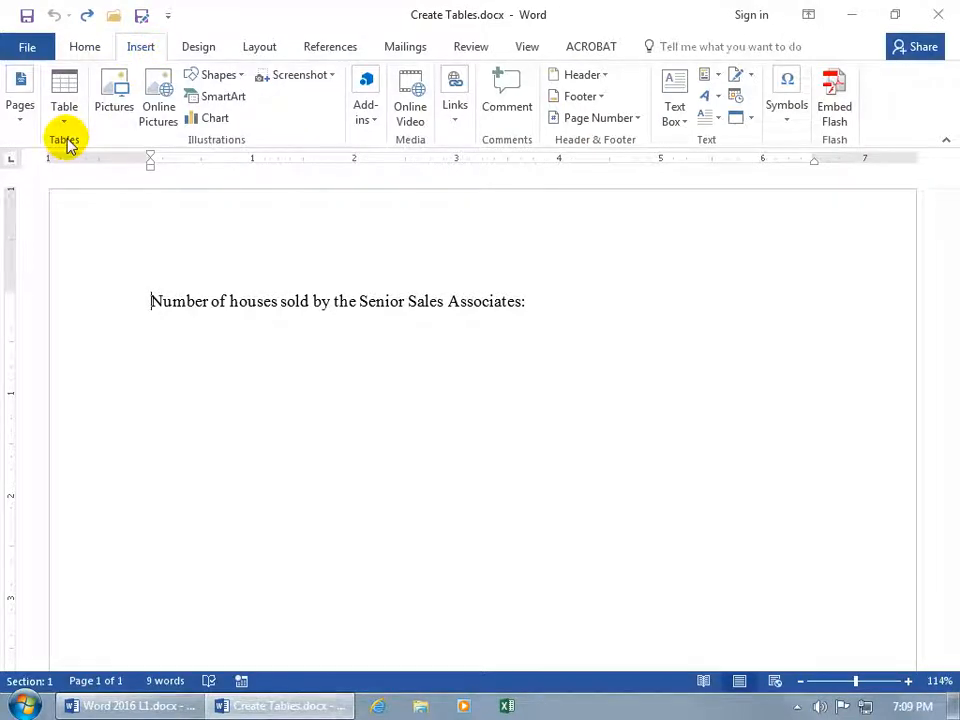
{"action": "mouse_move", "coordinate": [64, 90]}
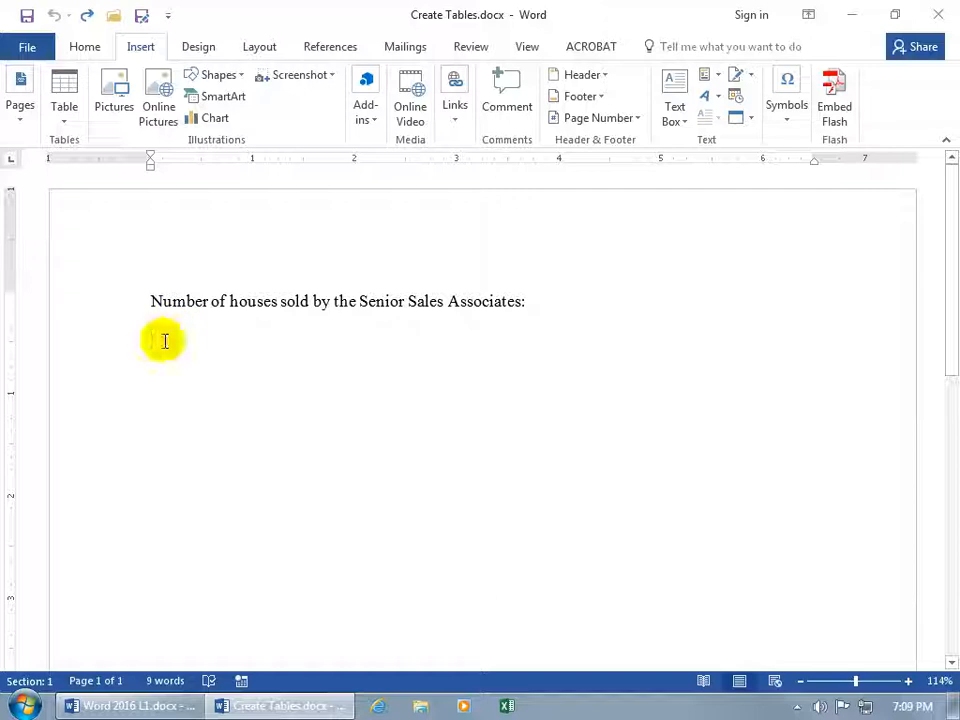
{"action": "left_click", "coordinate": [152, 340]}
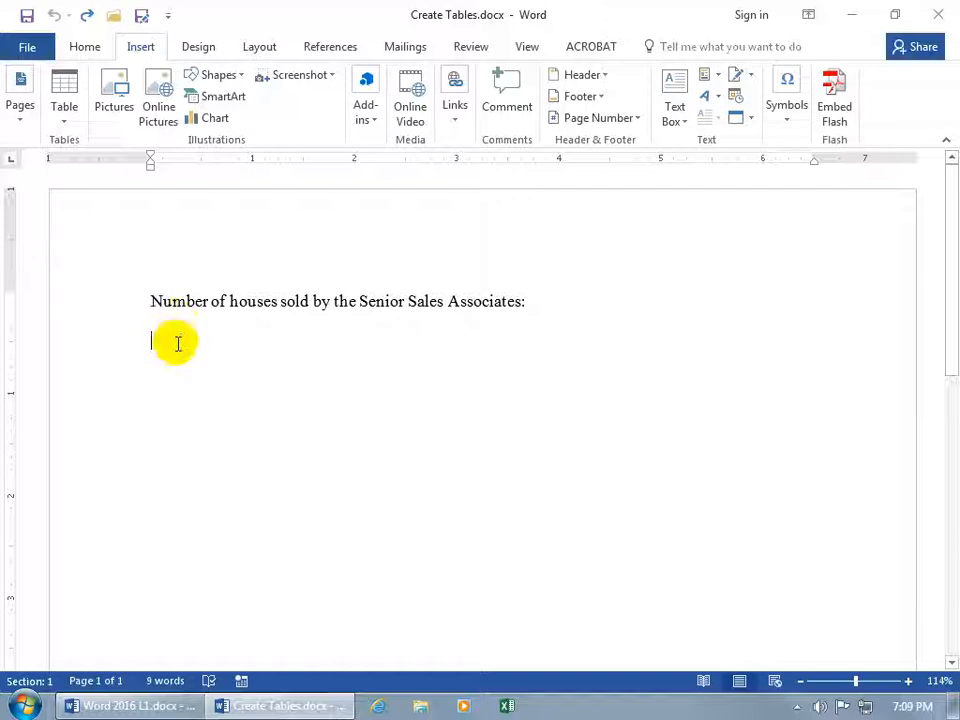
Step: Bring up the table-size grid from the Table command
{"action": "left_click", "coordinate": [64, 96]}
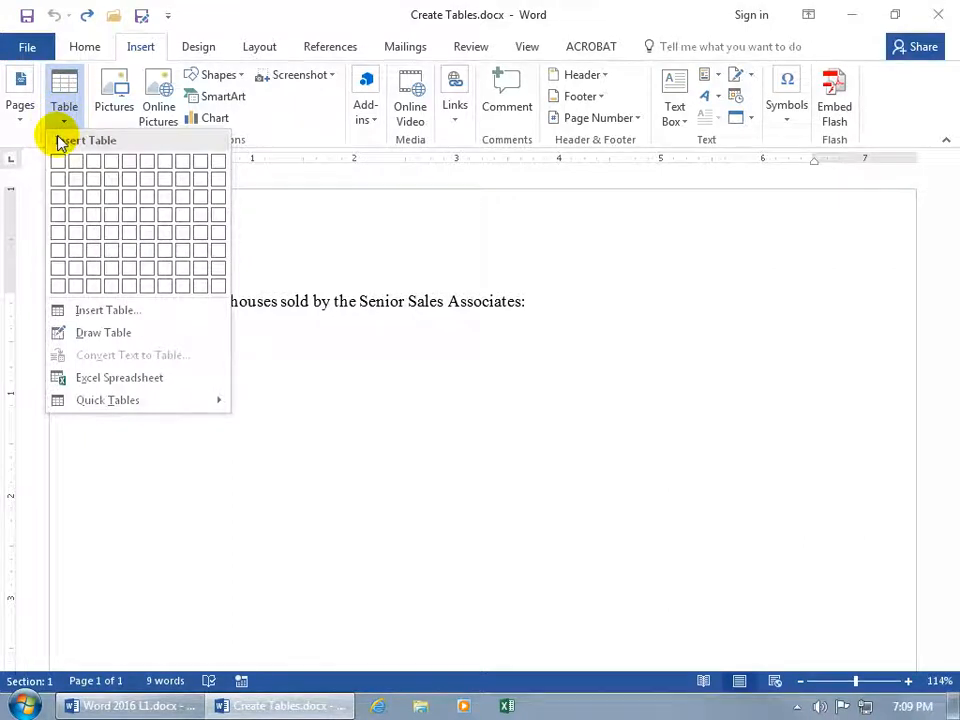
{"action": "mouse_move", "coordinate": [58, 160]}
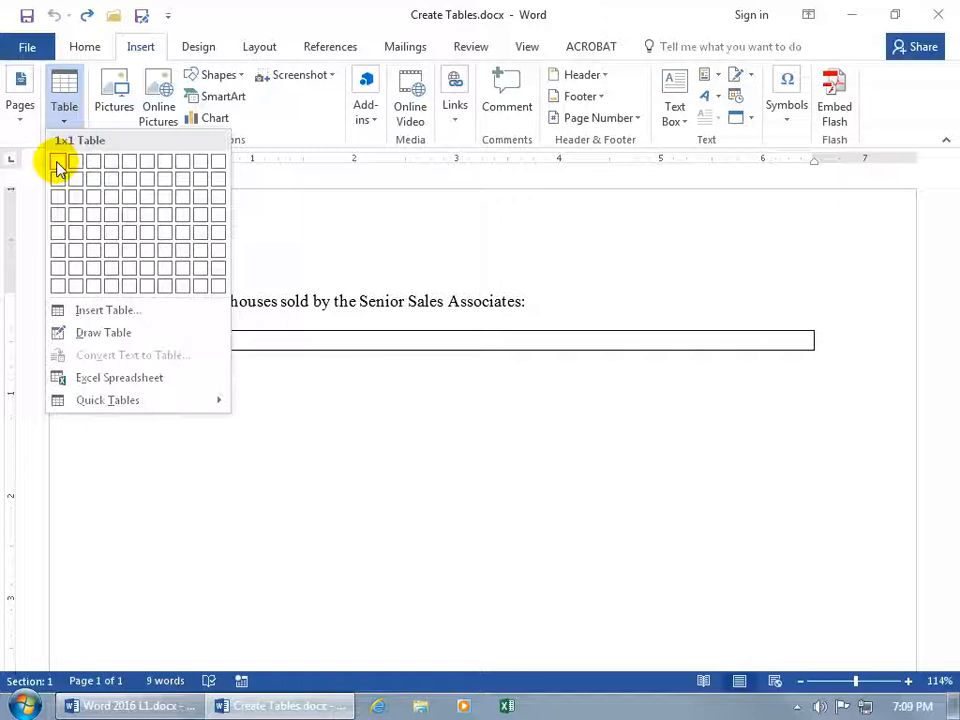
{"action": "mouse_move", "coordinate": [76, 218]}
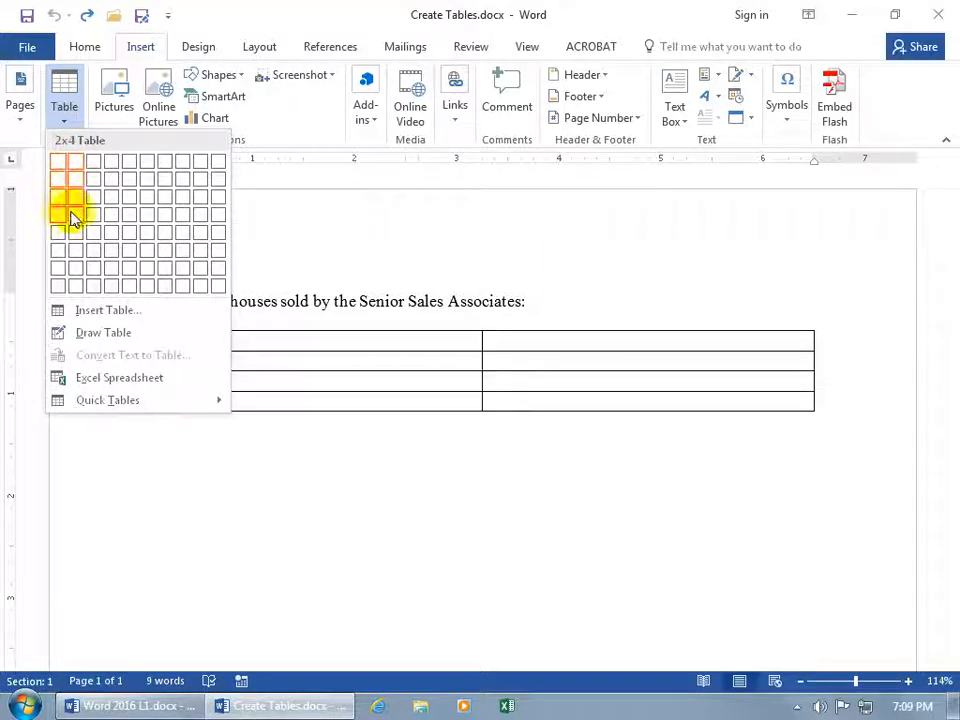
{"action": "mouse_move", "coordinate": [92, 236]}
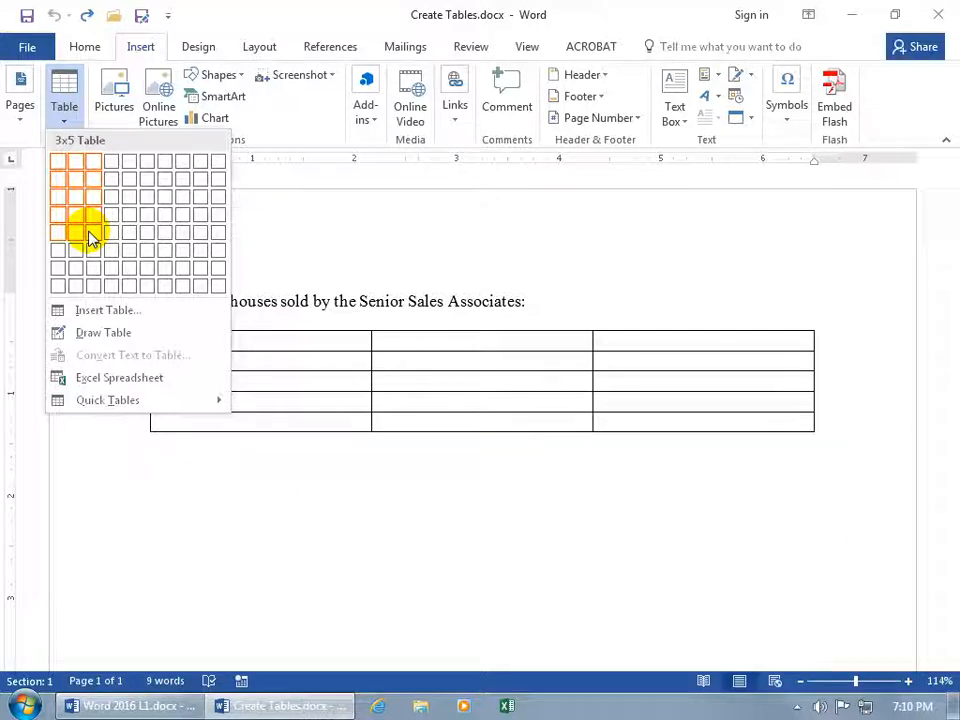
{"action": "mouse_move", "coordinate": [112, 160]}
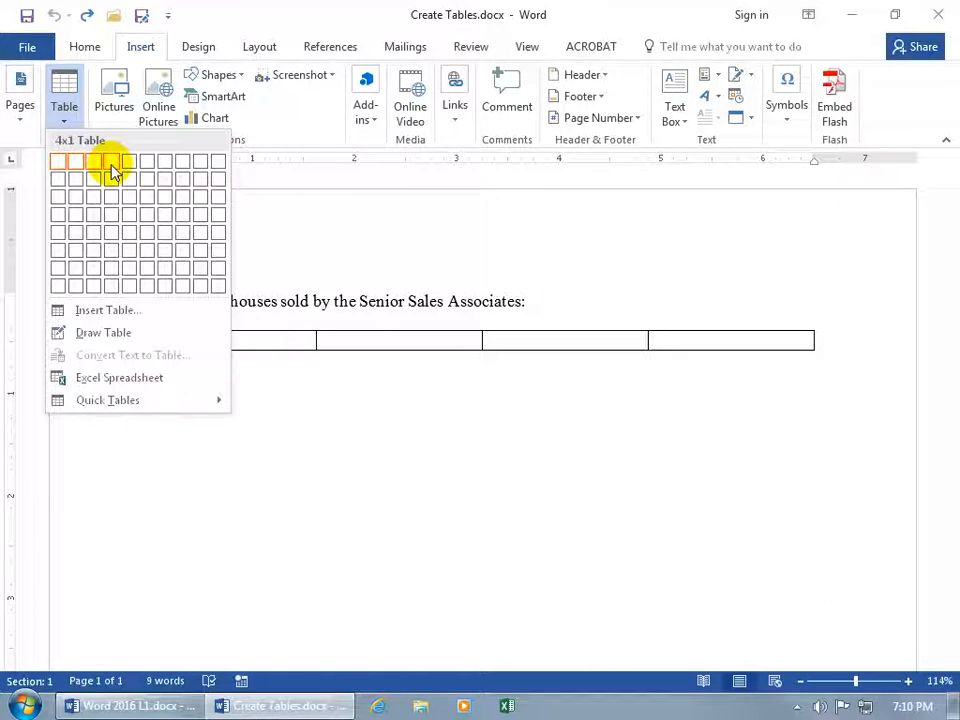
{"action": "mouse_move", "coordinate": [110, 162]}
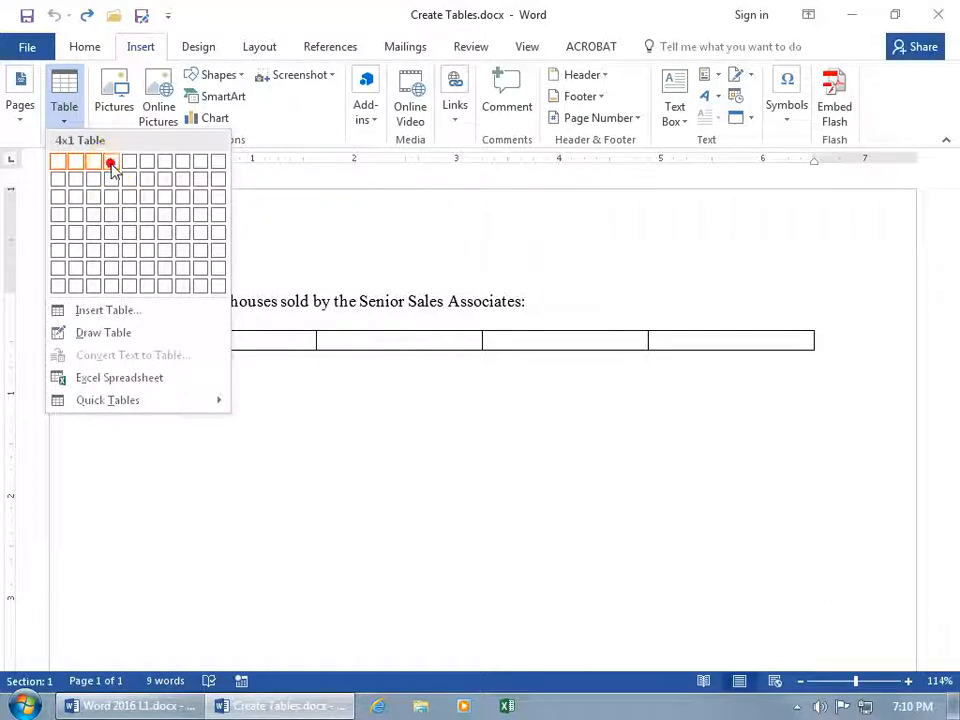
Step: Insert a 1-row, 4-column table and fill its header cells with Associates, Jan, Feb, Mar
{"action": "left_click", "coordinate": [112, 162]}
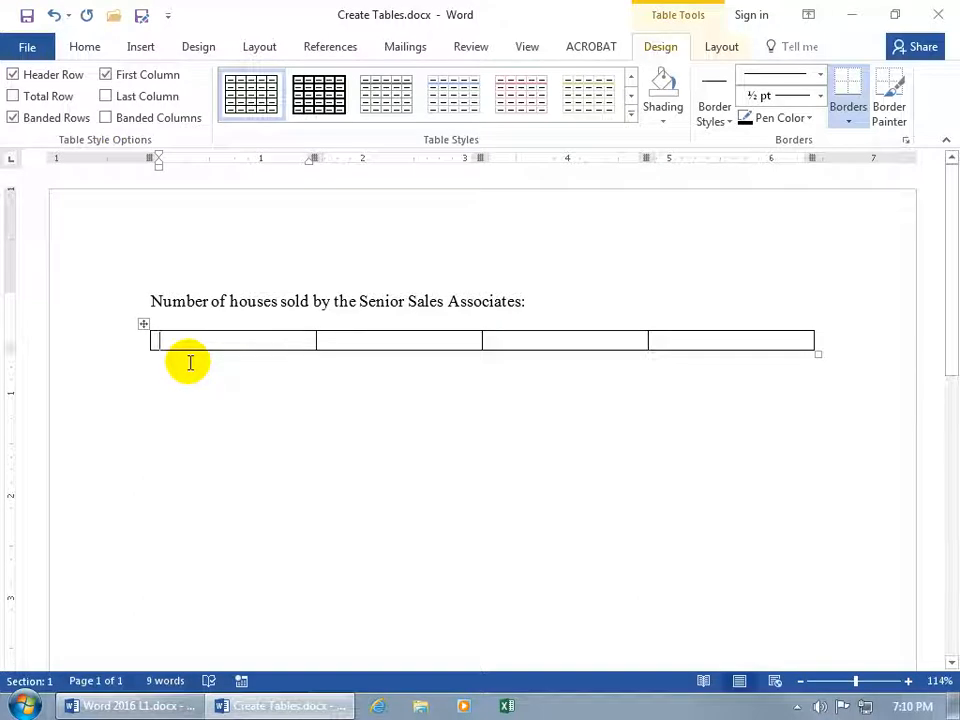
{"action": "type", "text": "Associates"}
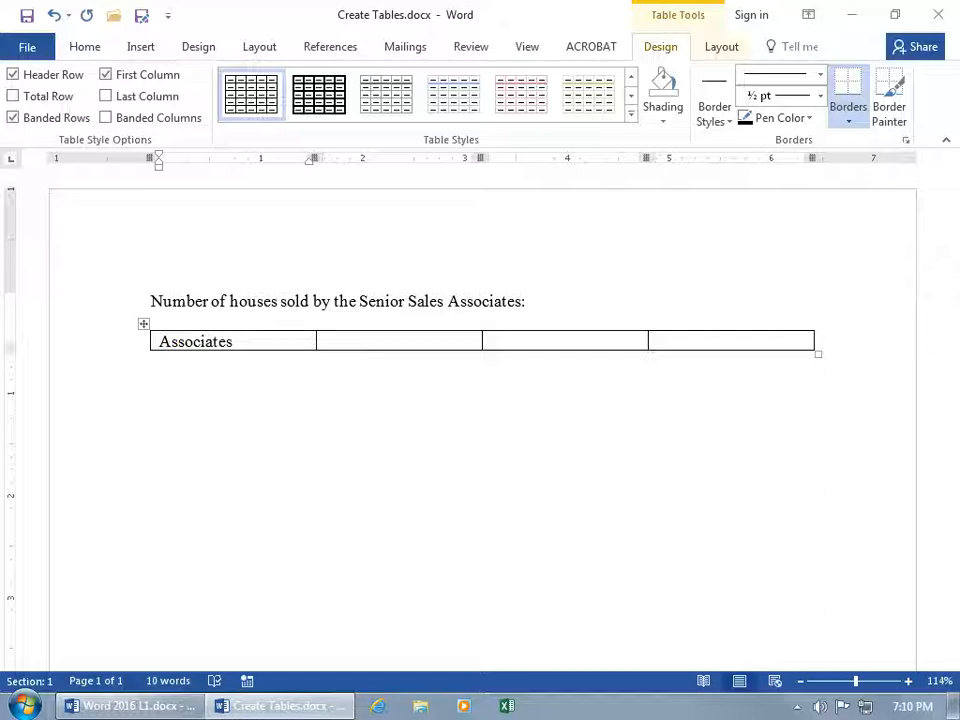
{"action": "left_click", "coordinate": [344, 340]}
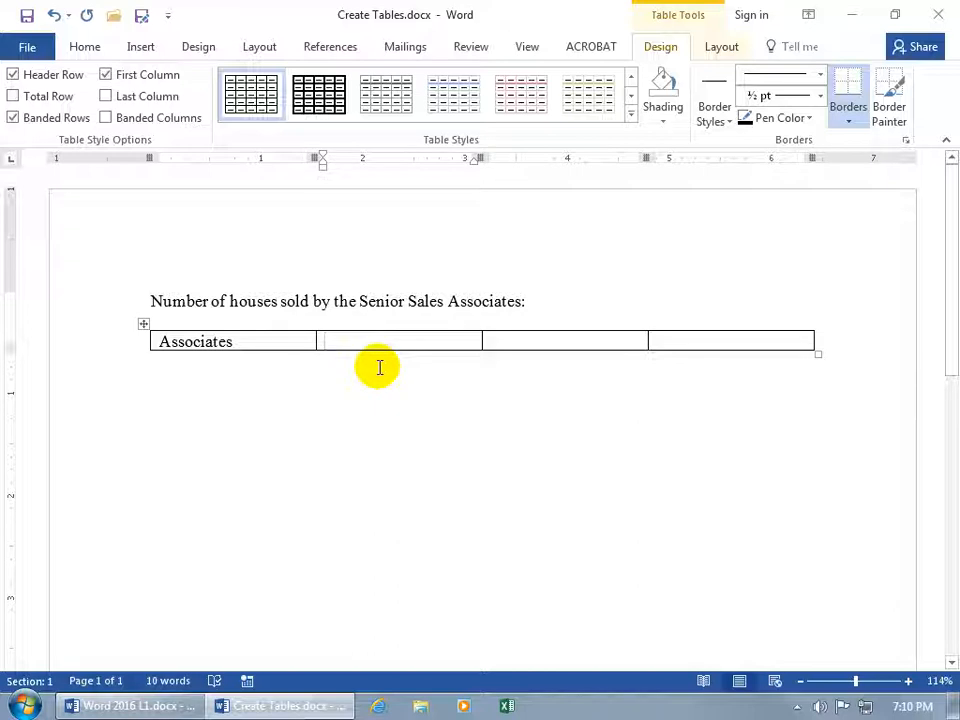
{"action": "type", "text": "Jan"}
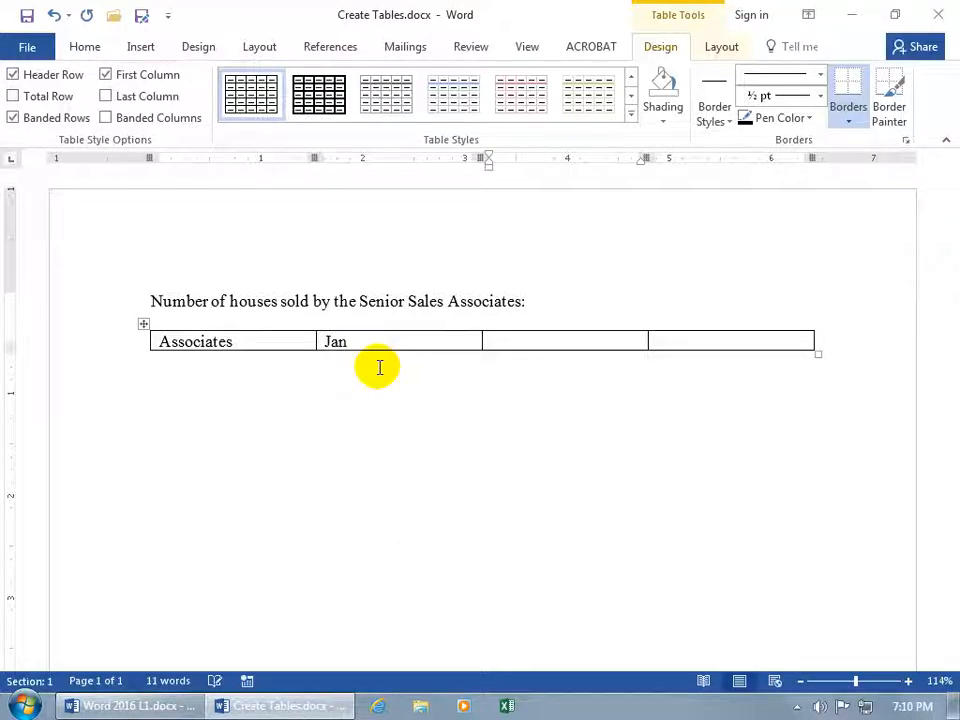
{"action": "type", "text": "Feb\tMar"}
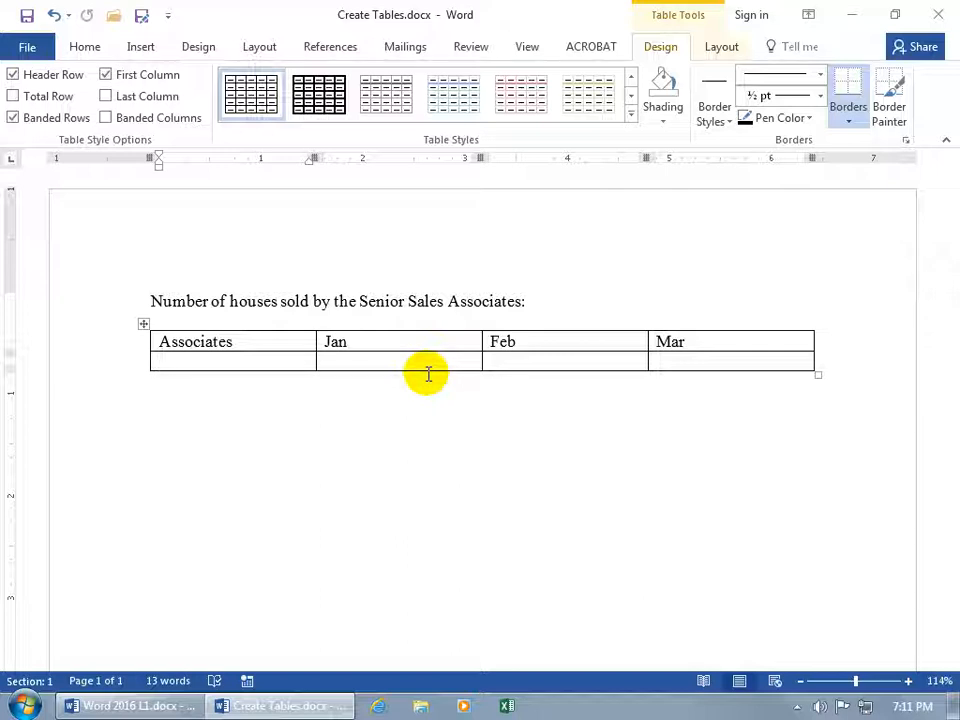
Step: Fill the second row with Bob Jones and the values 44, 56, 19
{"action": "type", "text": "Bo"}
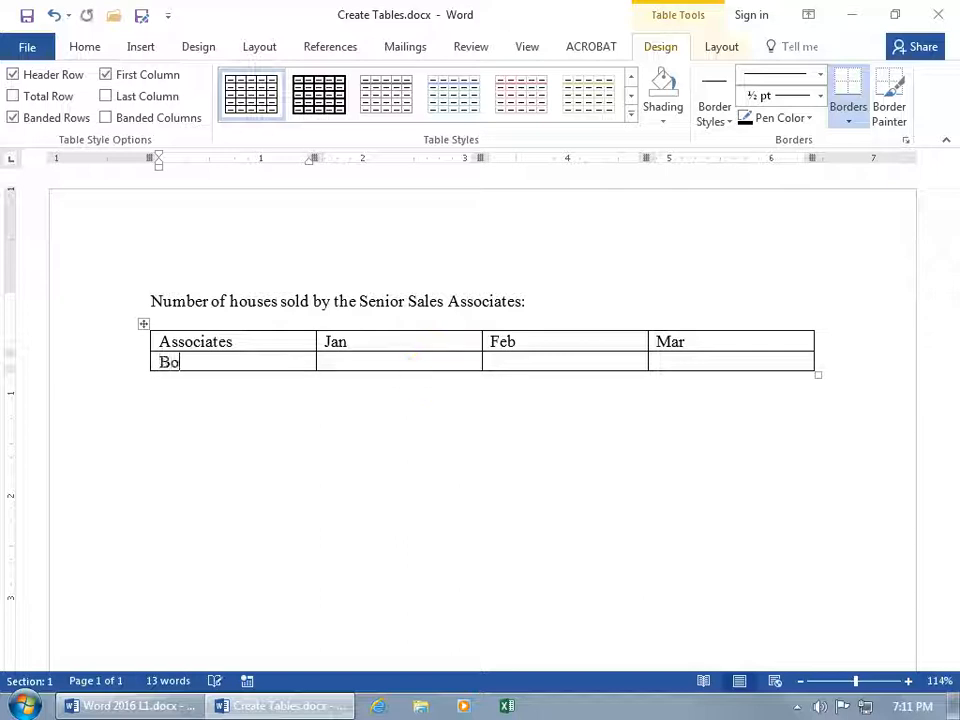
{"action": "type", "text": "b Jones"}
{"action": "left_click", "coordinate": [398, 362]}
{"action": "type", "text": "44"}
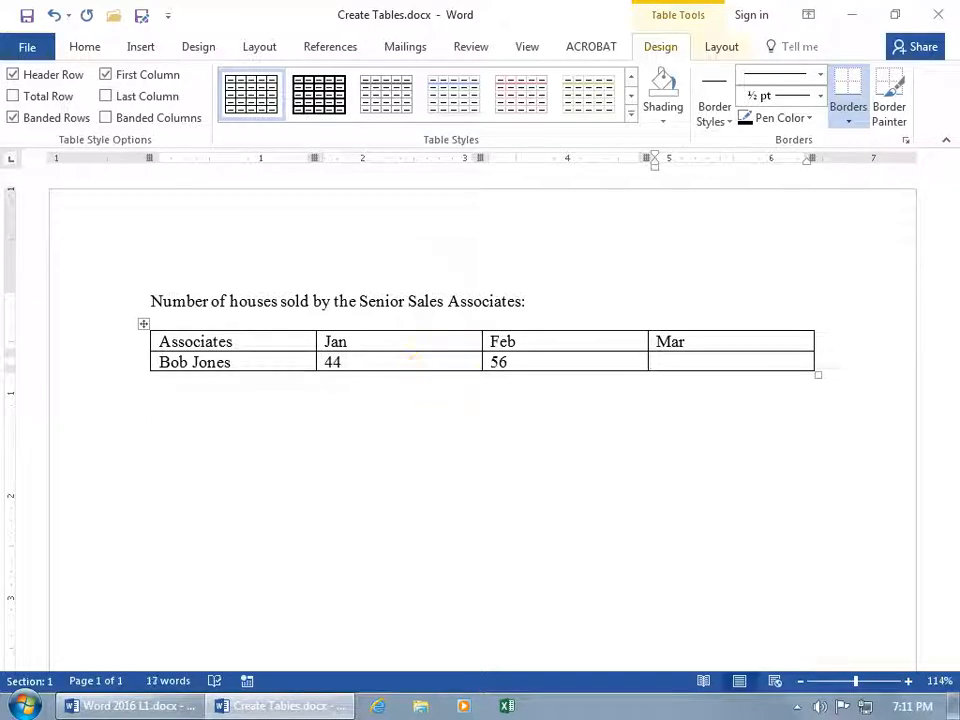
{"action": "type", "text": "19"}
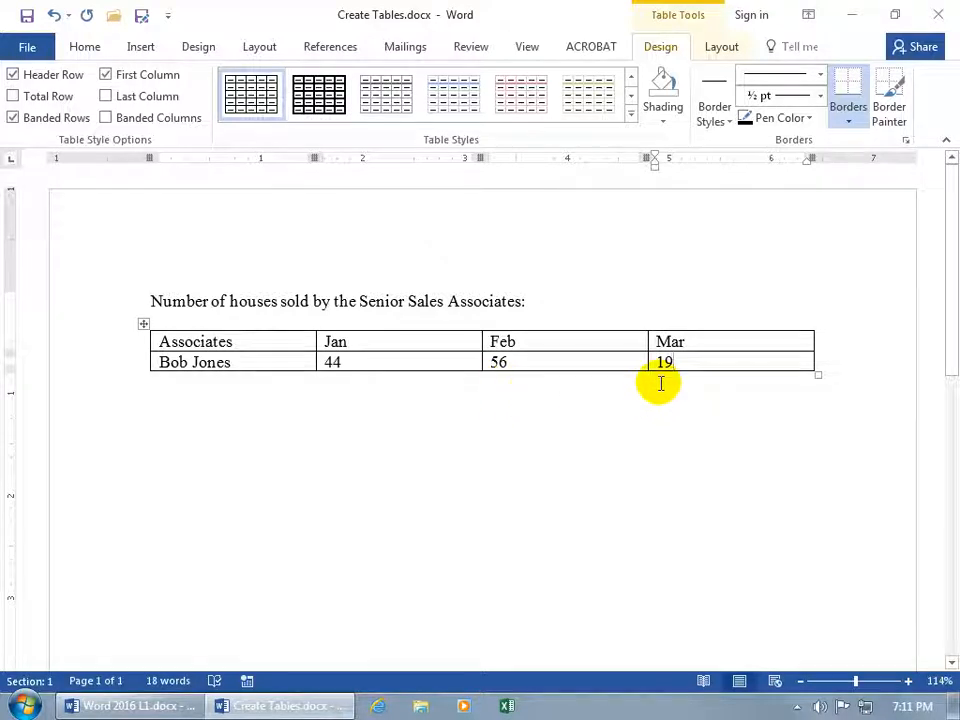
{"action": "mouse_move", "coordinate": [704, 234]}
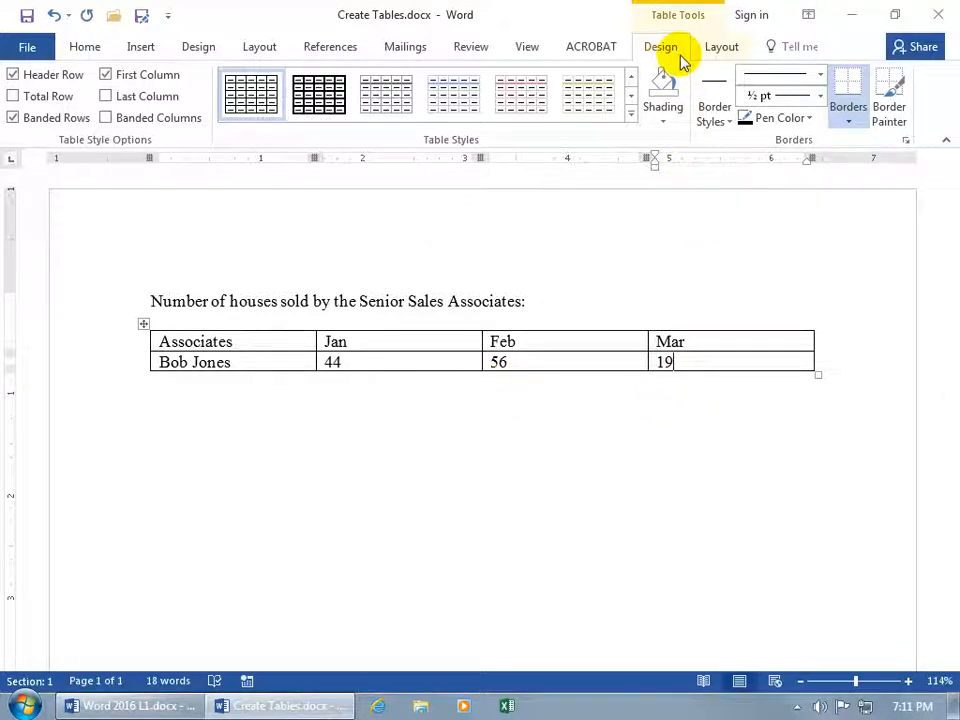
Step: Show the Table Tools Layout features for the finished sales table
{"action": "left_click", "coordinate": [720, 46]}
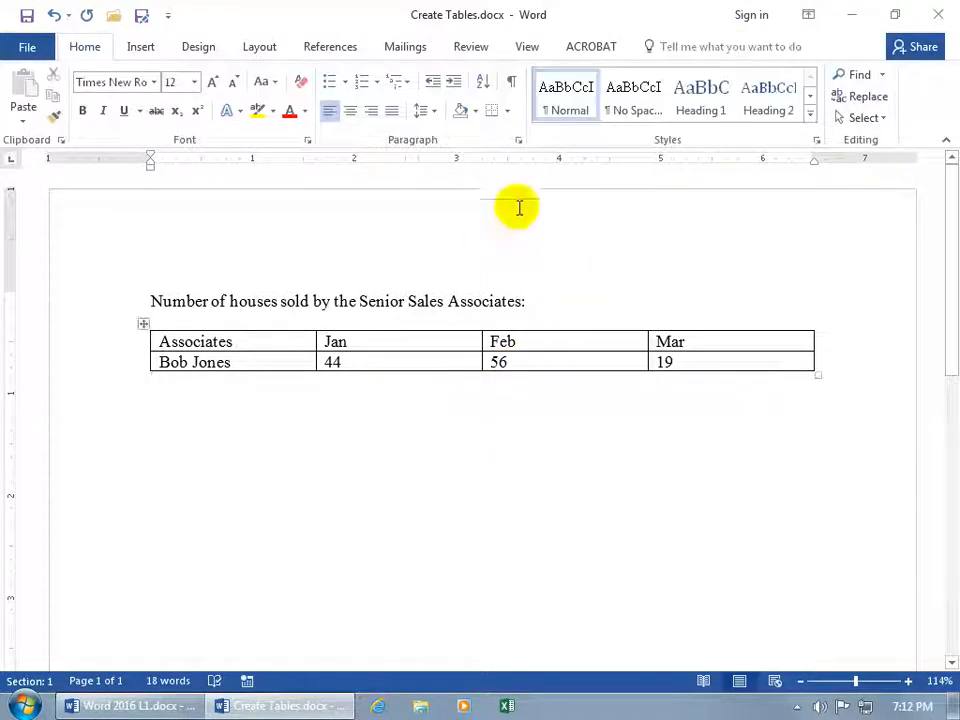
{"action": "mouse_move", "coordinate": [564, 192]}
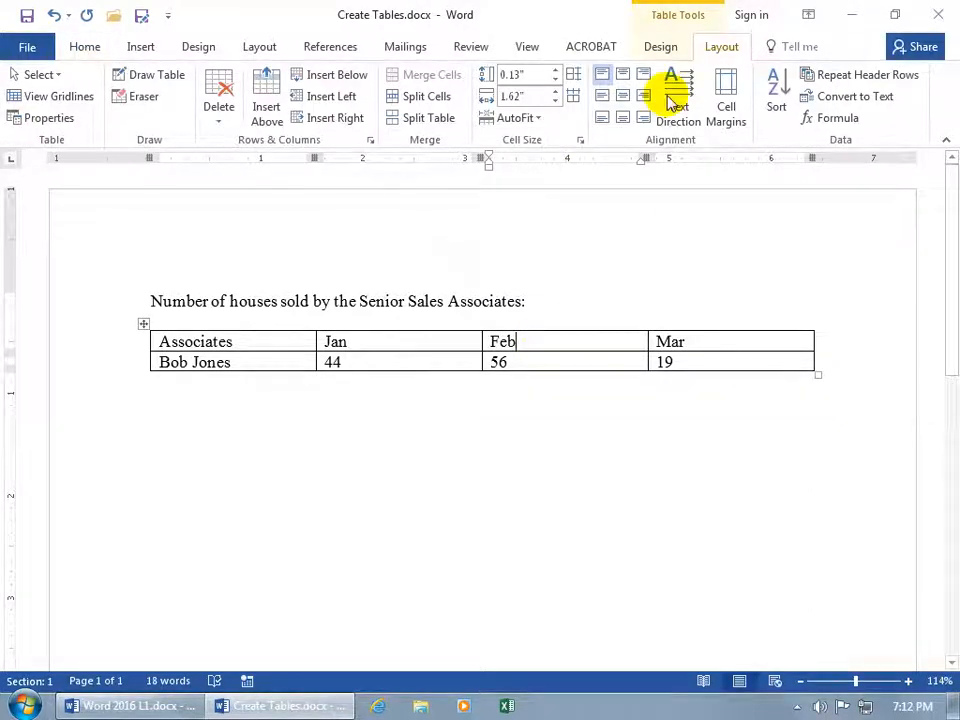
{"action": "mouse_move", "coordinate": [678, 46]}
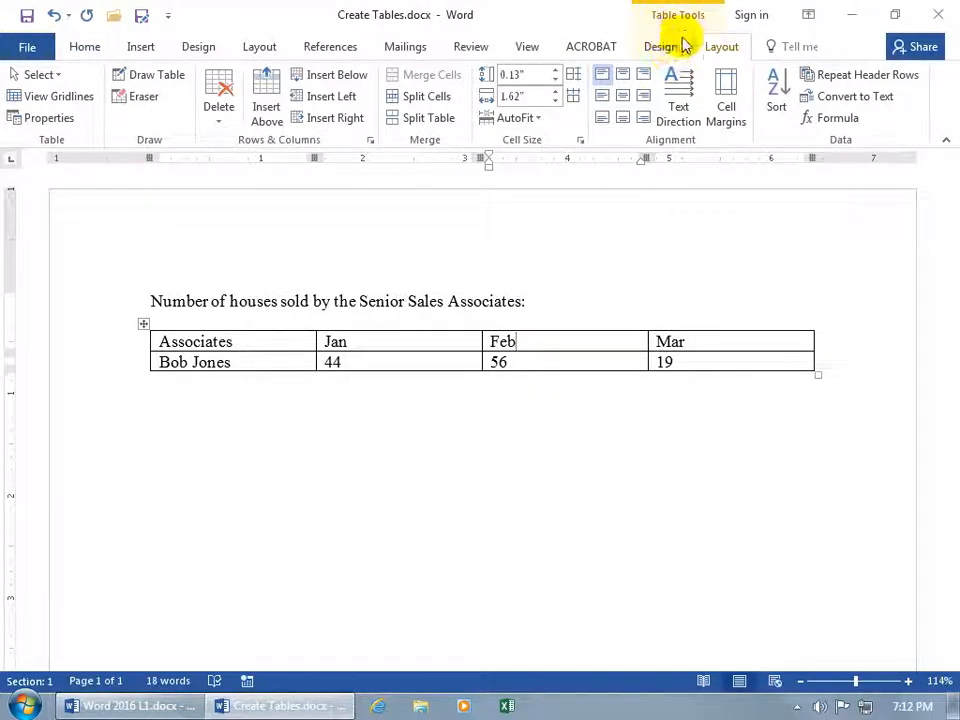